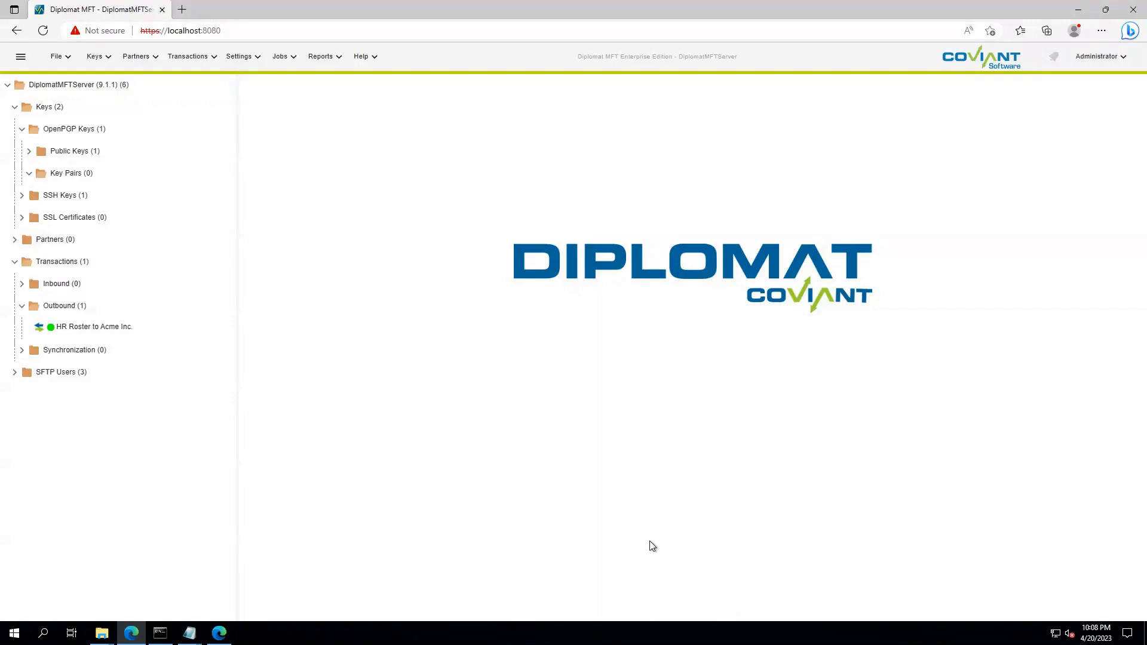
{"action": "mouse_move", "coordinate": [723, 606]}
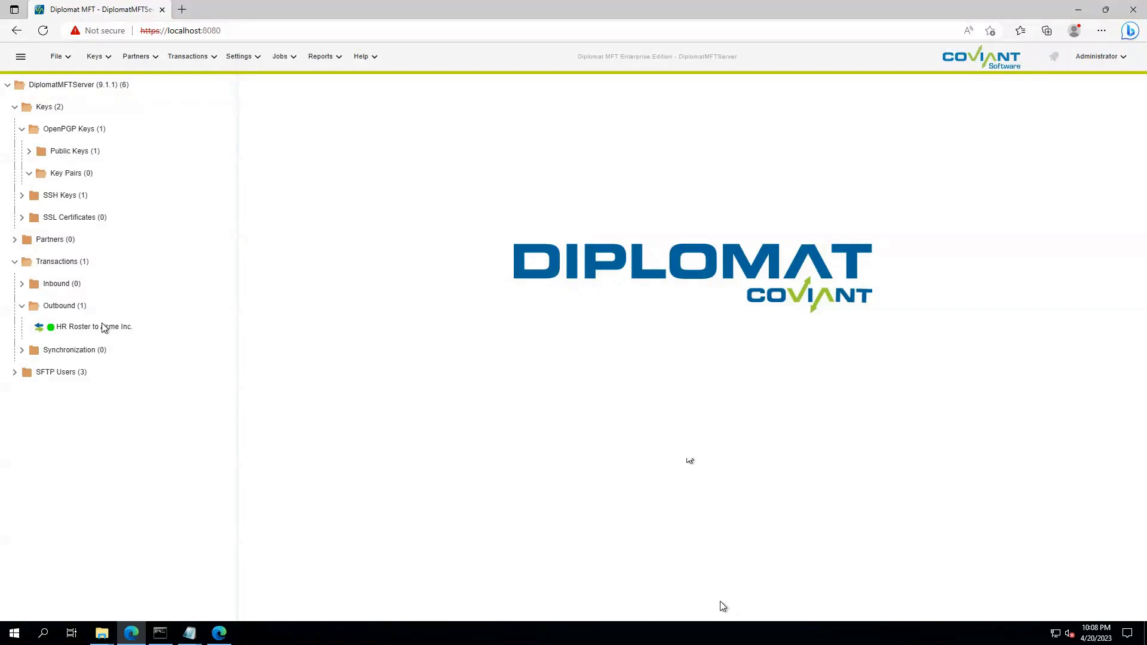
Show the HR Roster to Acme Inc. outbound transaction's file information form
{"action": "left_click", "coordinate": [93, 327]}
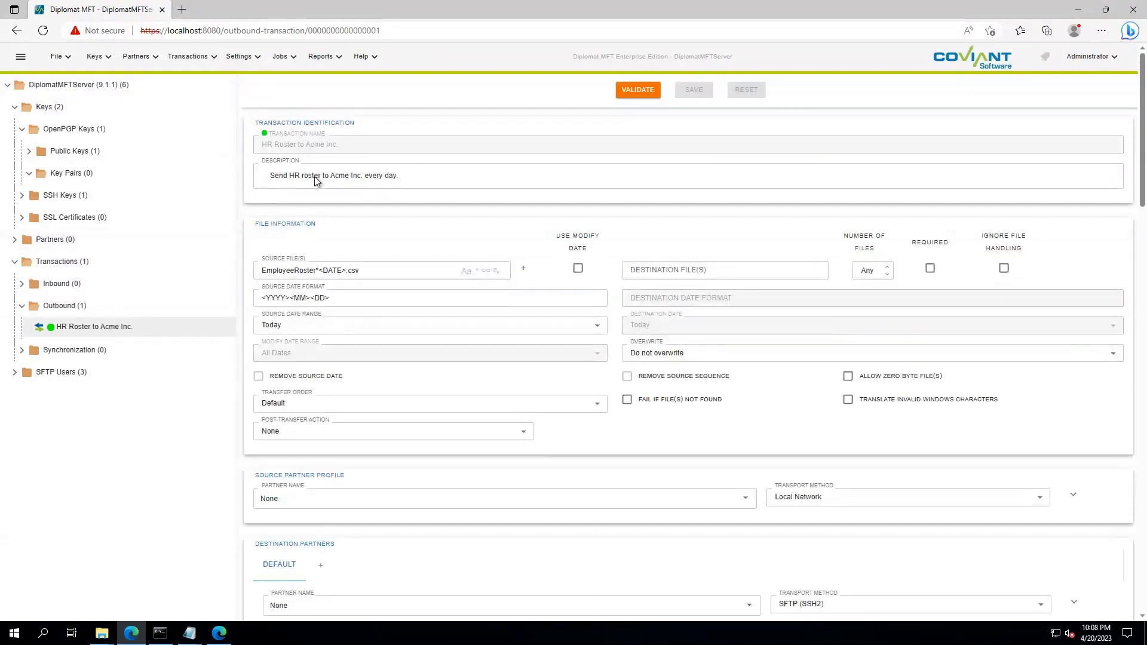
{"action": "left_click", "coordinate": [365, 270]}
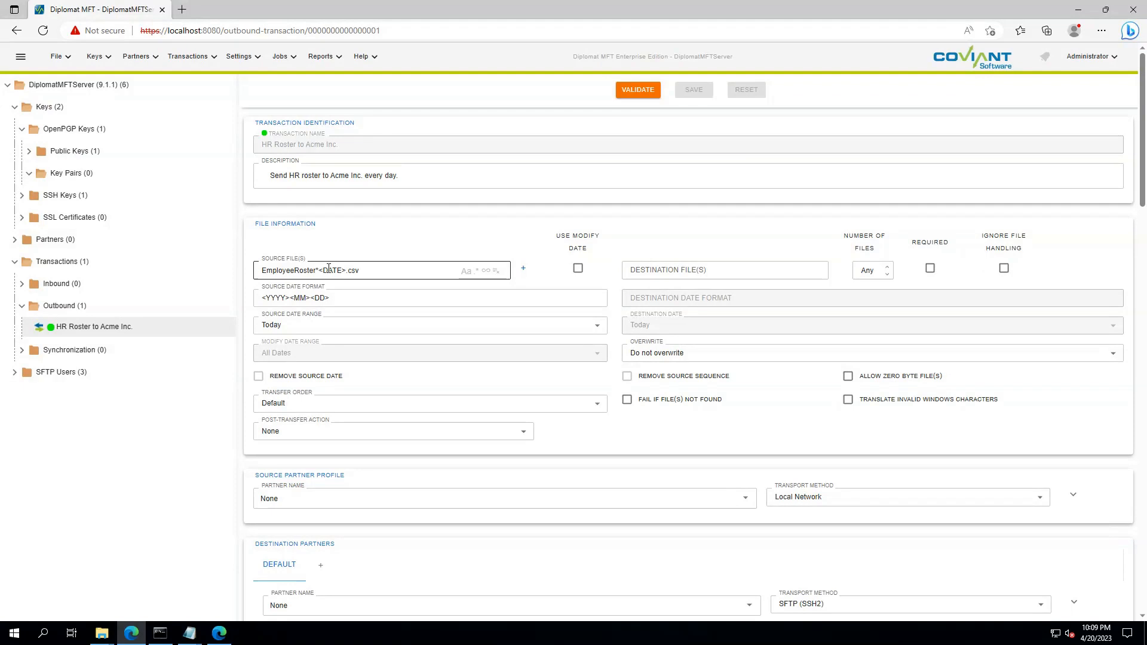
{"action": "scroll", "scroll_direction": "down", "scroll_amount": 3}
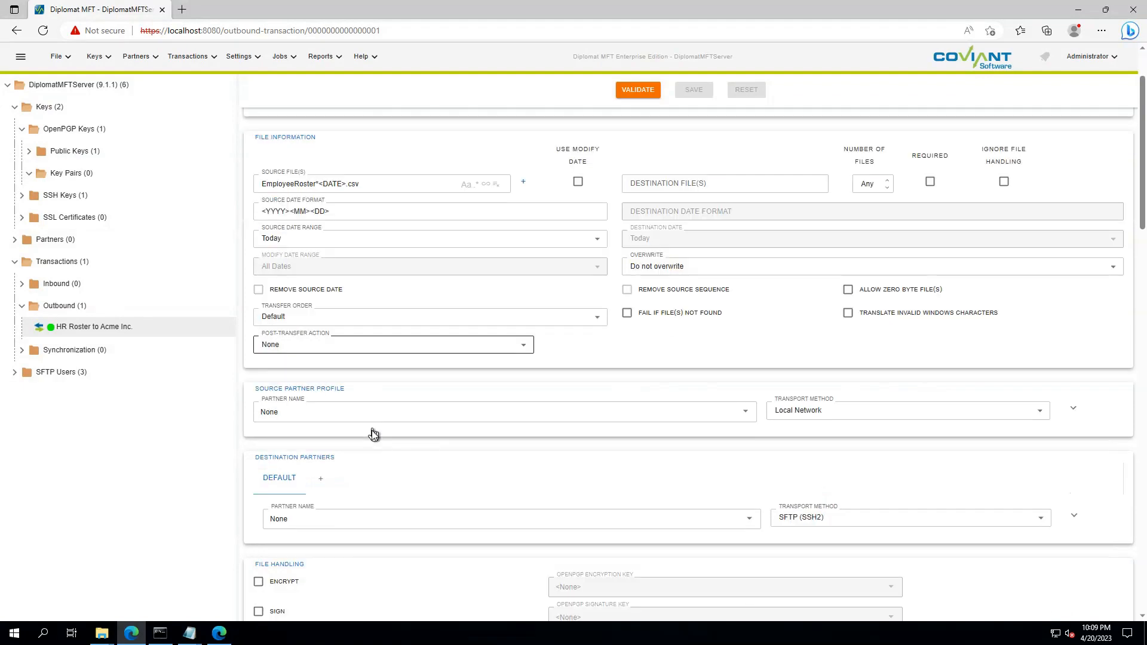
Expand the source partner's local network directory and run the HR directory access test
{"action": "left_click", "coordinate": [1074, 408]}
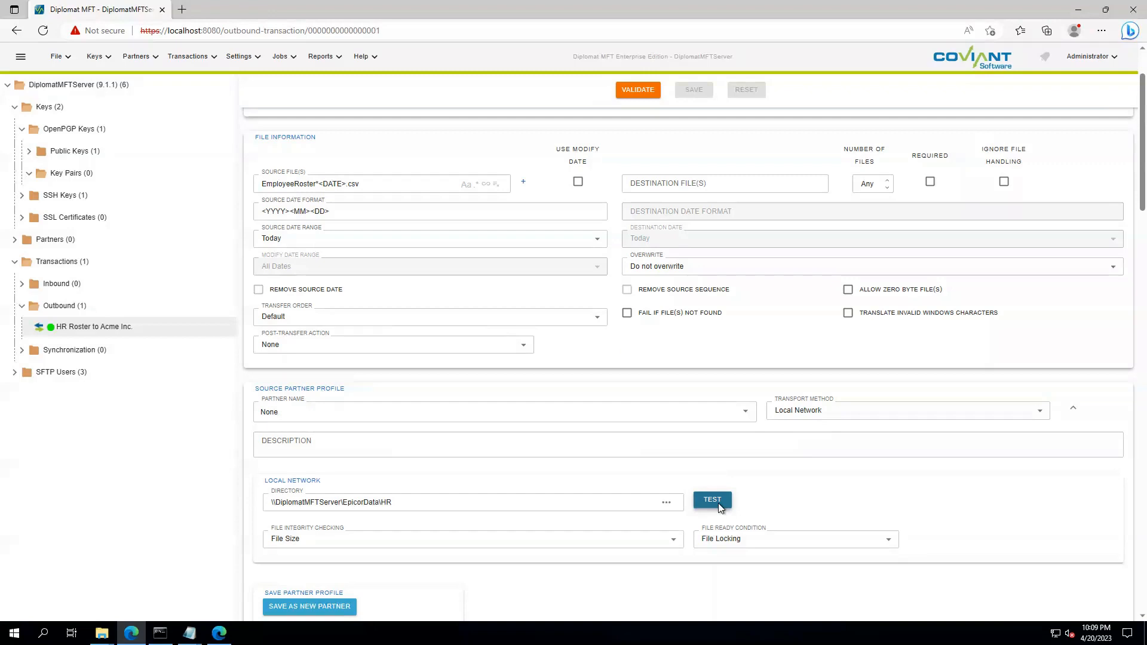
{"action": "left_click", "coordinate": [711, 500]}
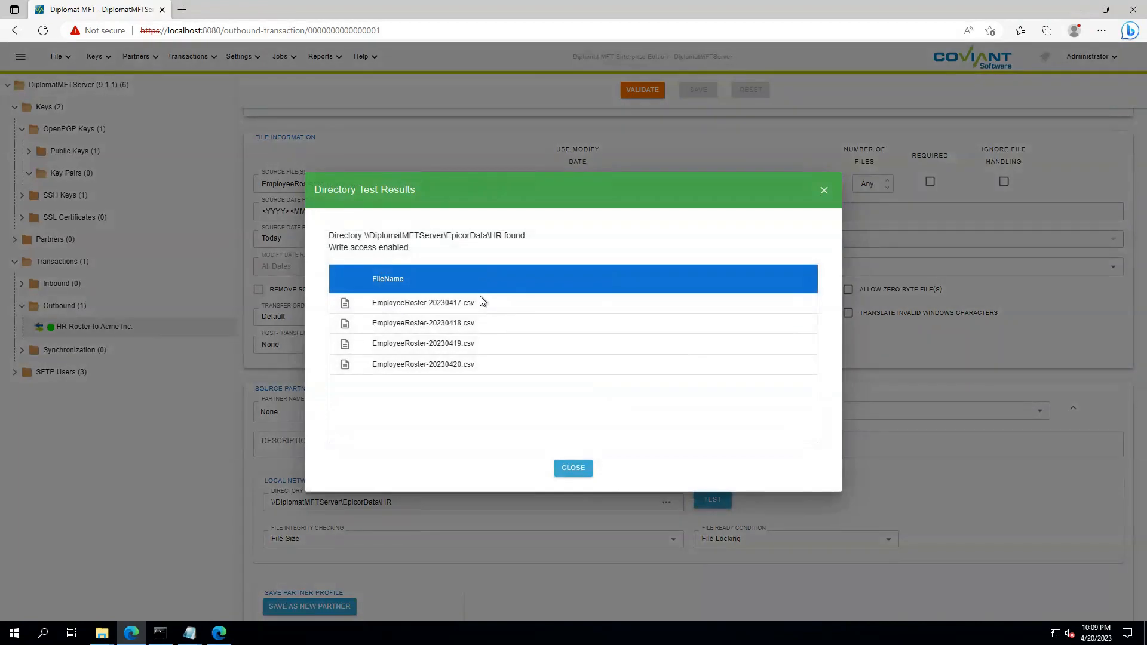
{"action": "mouse_move", "coordinate": [615, 393]}
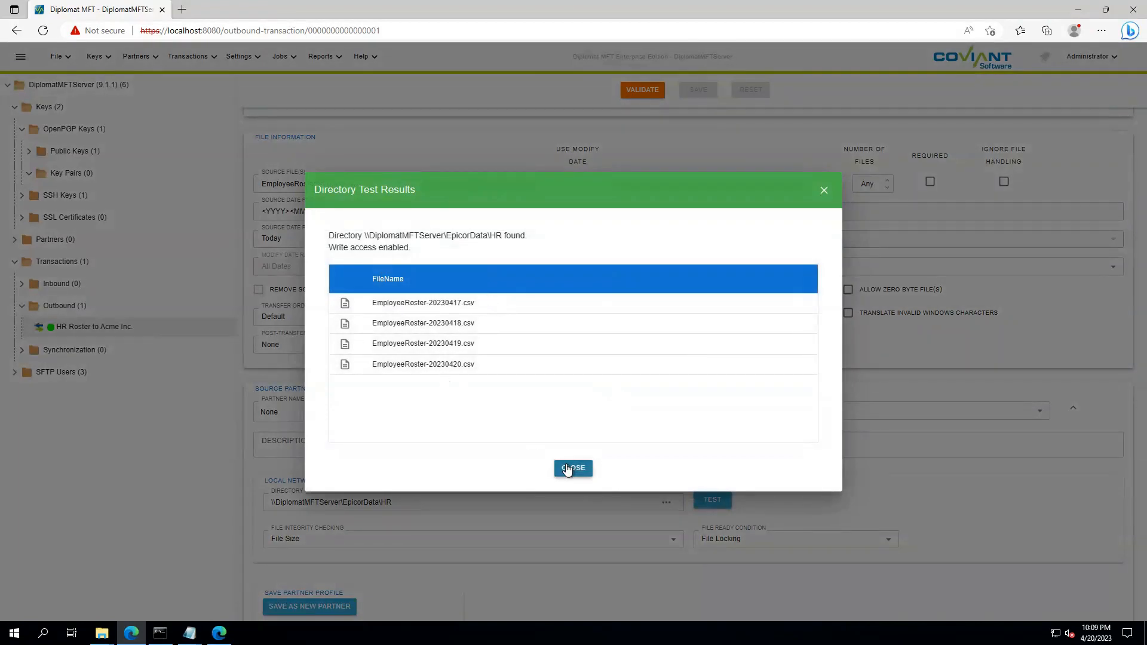
{"action": "left_click", "coordinate": [573, 469]}
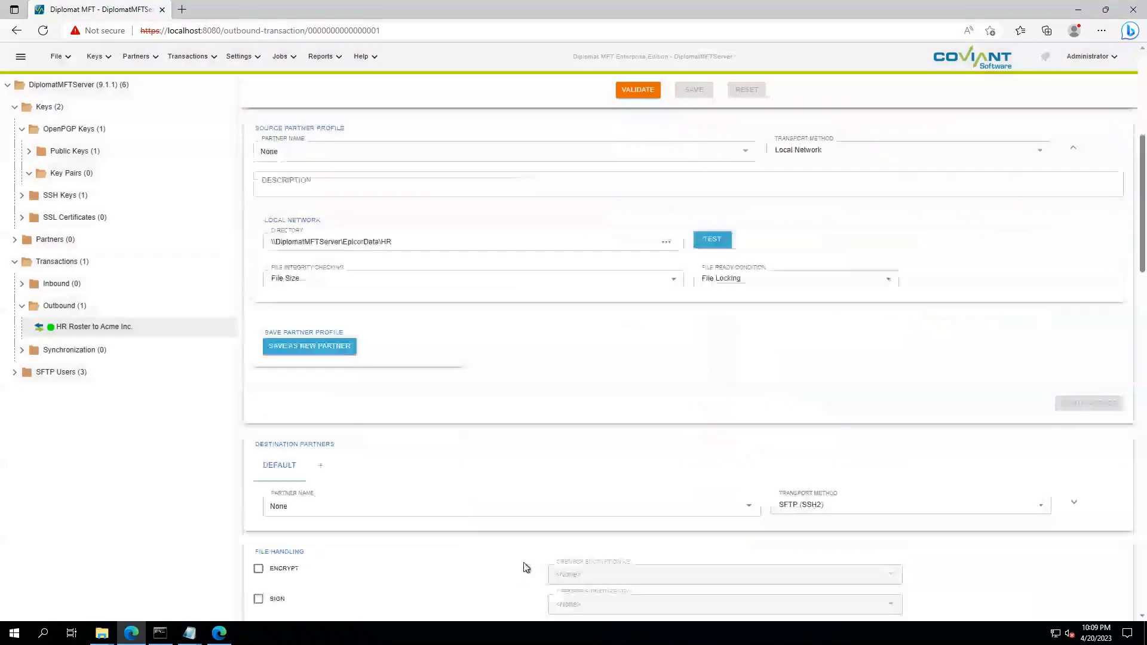
Review the Acme SFTP destination settings and list the OpenPGP Public Keys folder contents
{"action": "left_click", "coordinate": [1072, 503]}
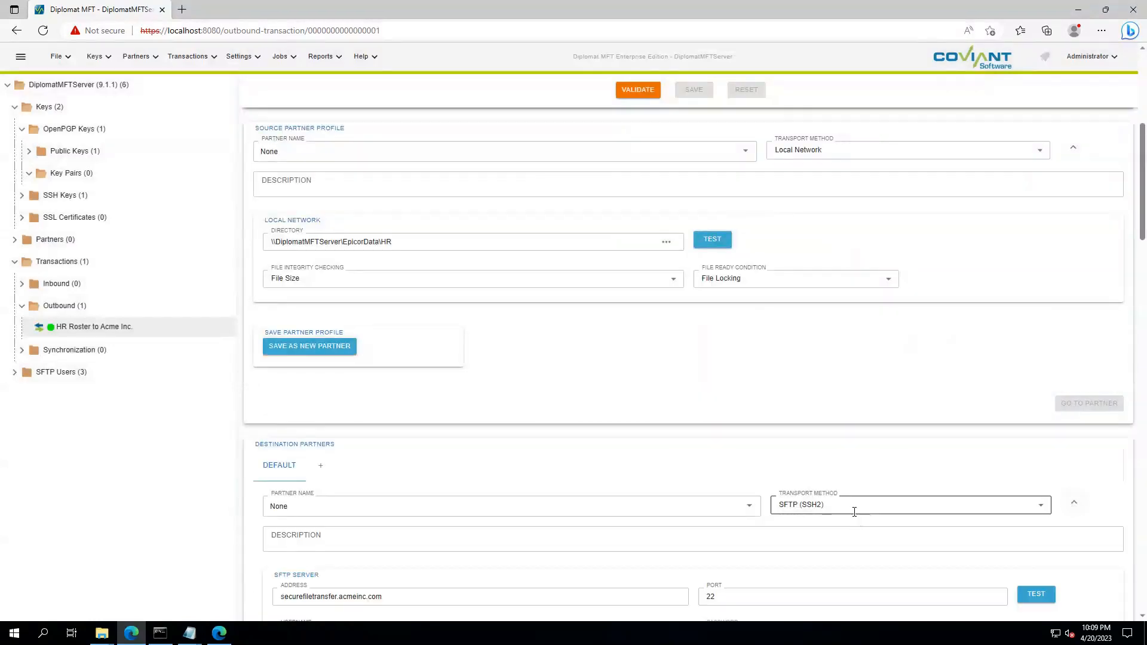
{"action": "scroll", "scroll_direction": "down", "scroll_amount": 3}
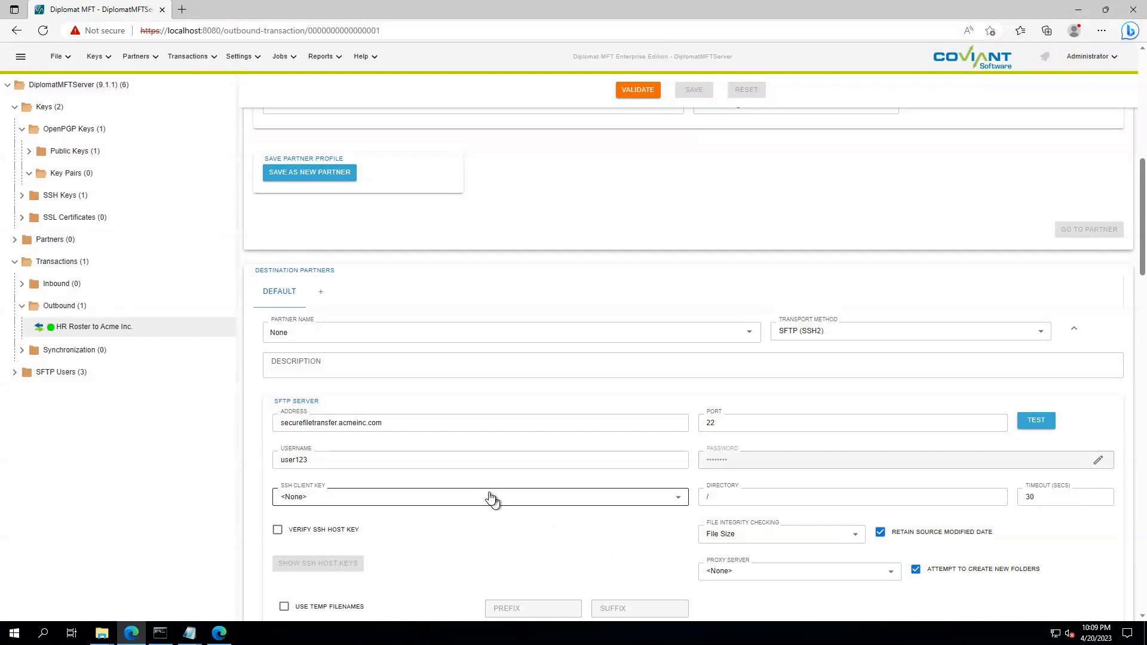
{"action": "mouse_move", "coordinate": [481, 449]}
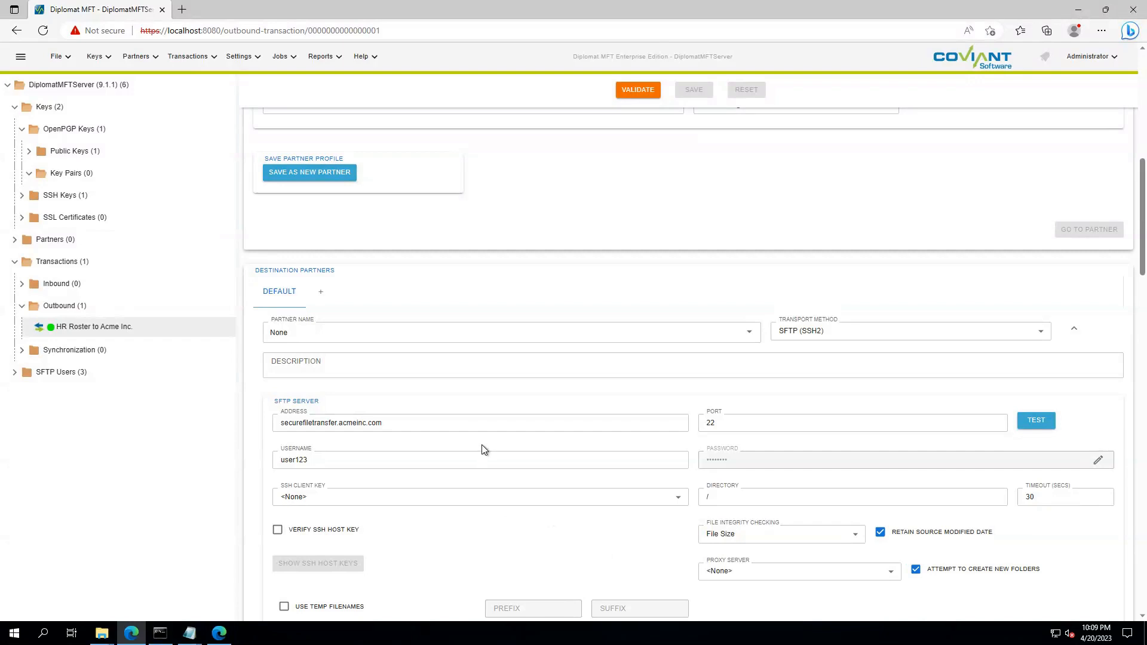
{"action": "left_click", "coordinate": [480, 422]}
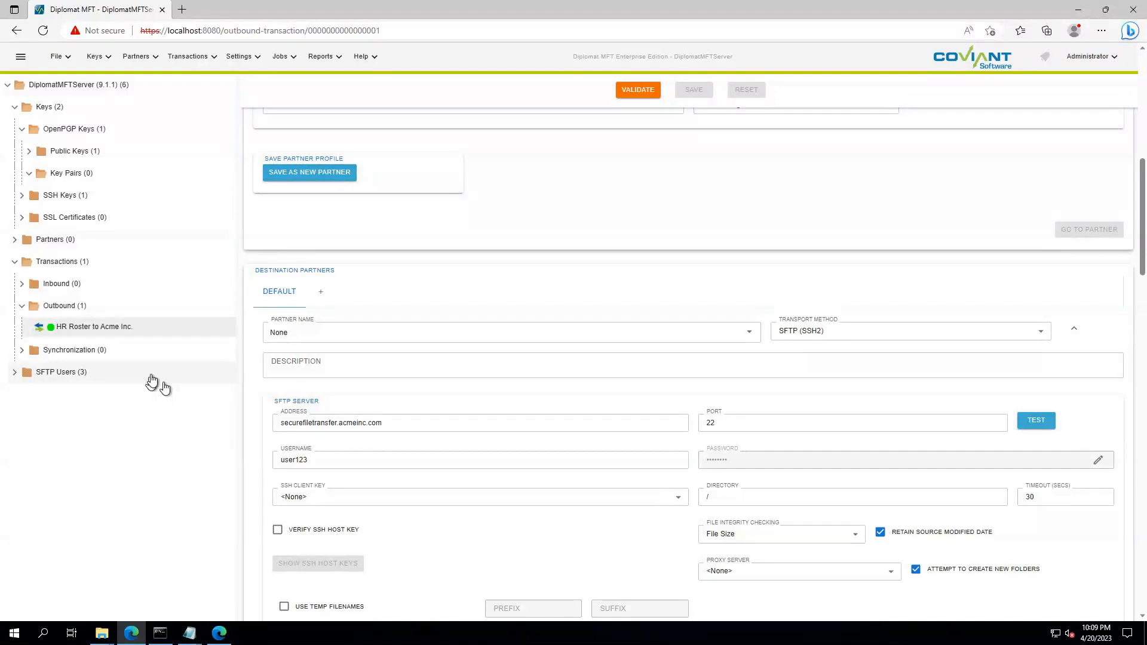
{"action": "mouse_move", "coordinate": [78, 187]}
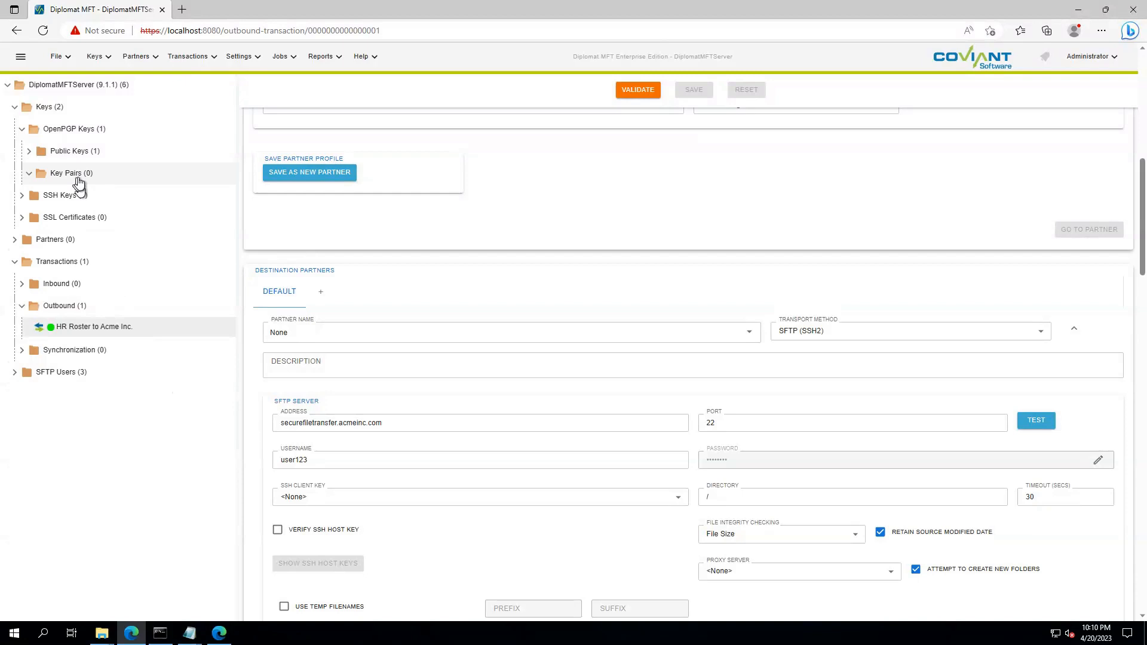
{"action": "left_click", "coordinate": [27, 151]}
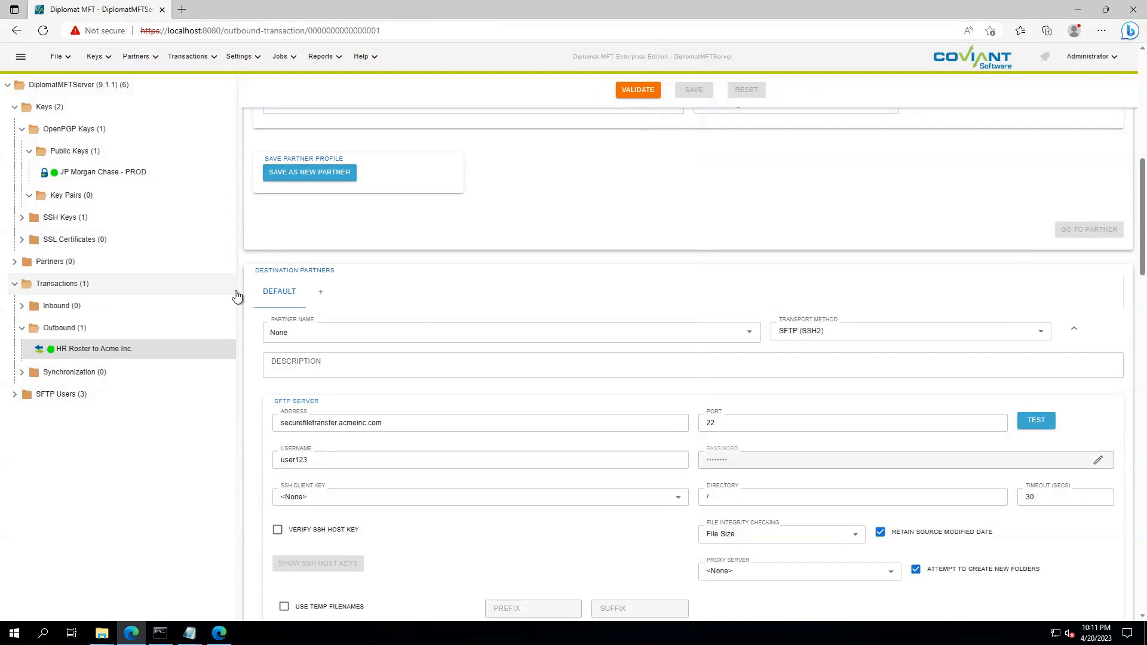
{"action": "mouse_move", "coordinate": [152, 227]}
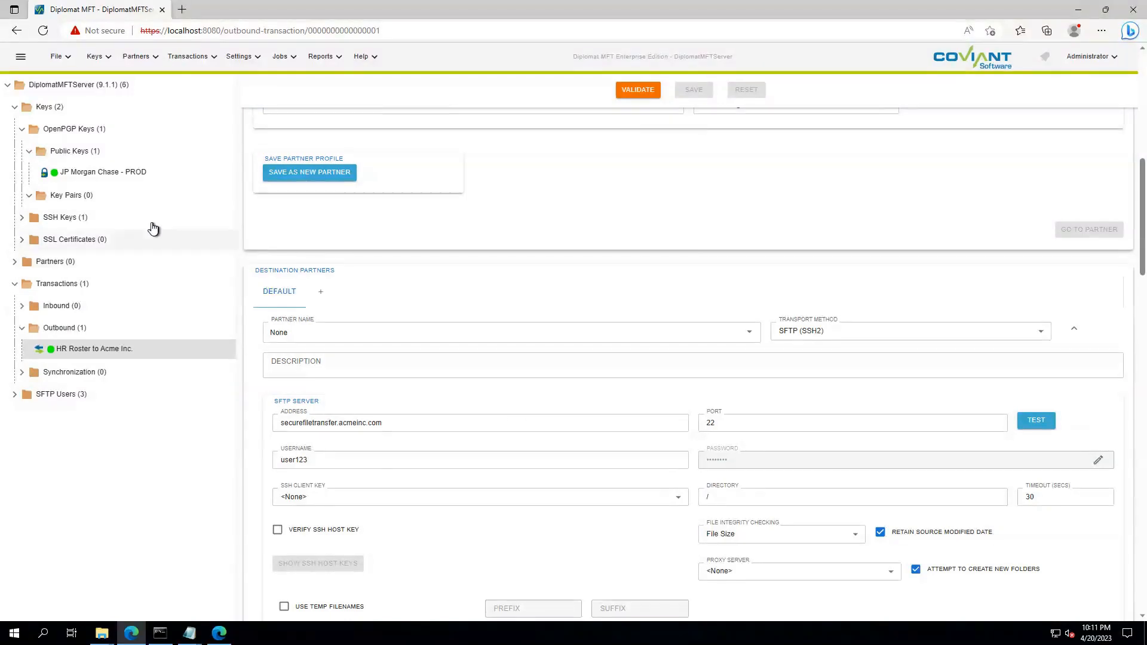
{"action": "mouse_move", "coordinate": [146, 220]}
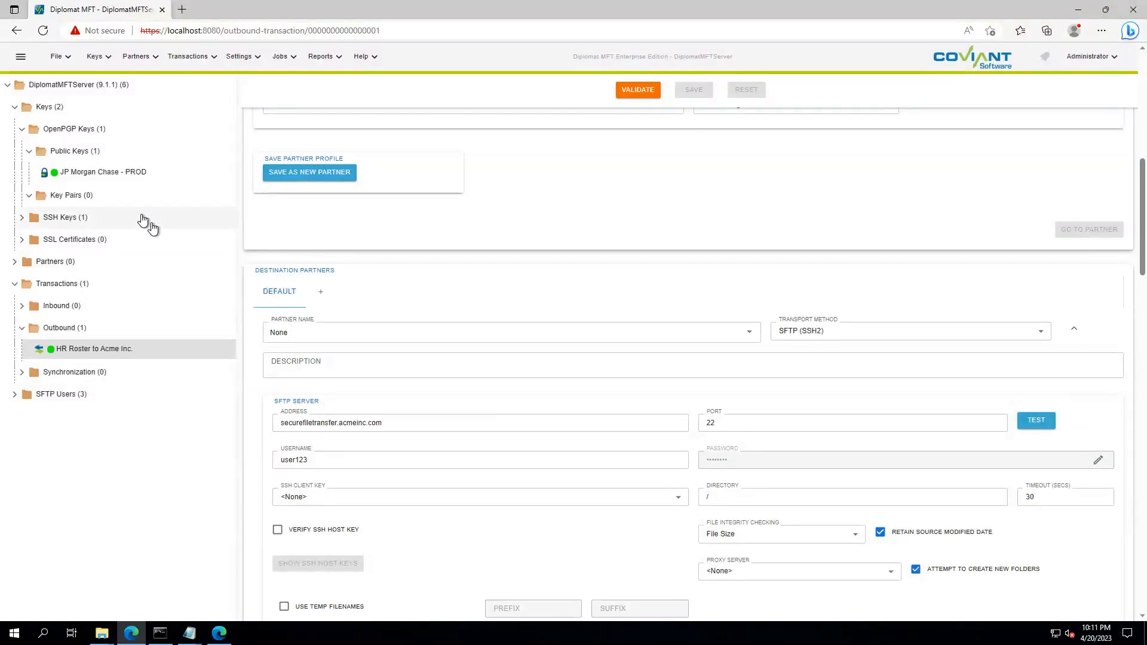
{"action": "mouse_move", "coordinate": [102, 171]}
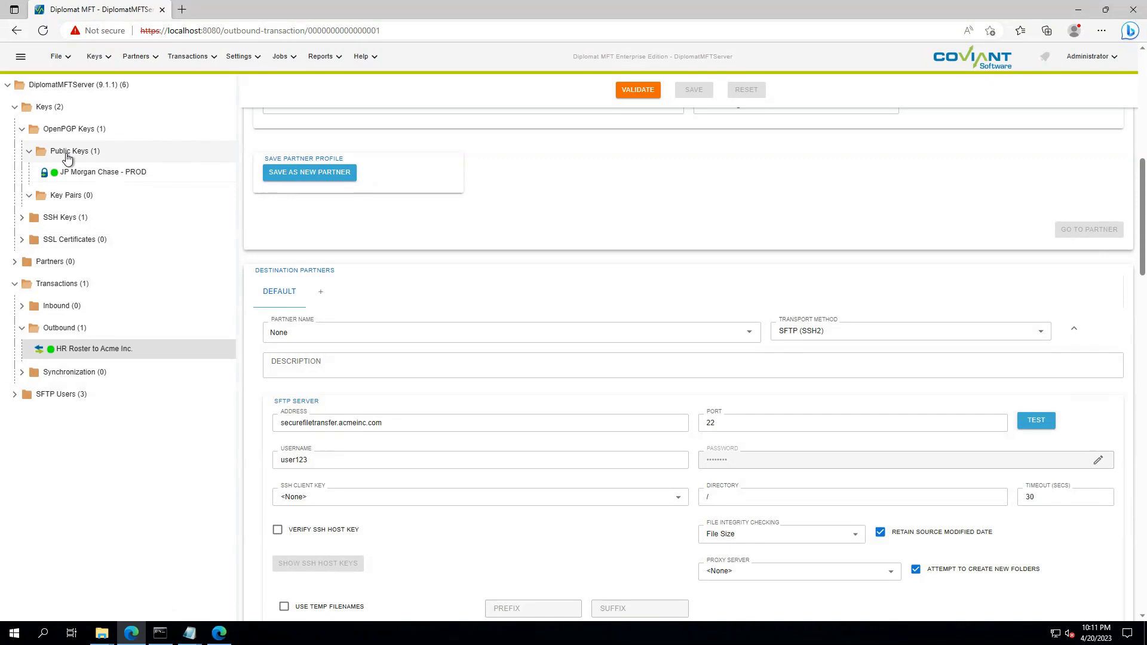
Start a public key import using the Acme Inc. IT Support PUBLIC PGP.asc file
{"action": "right_click", "coordinate": [73, 150]}
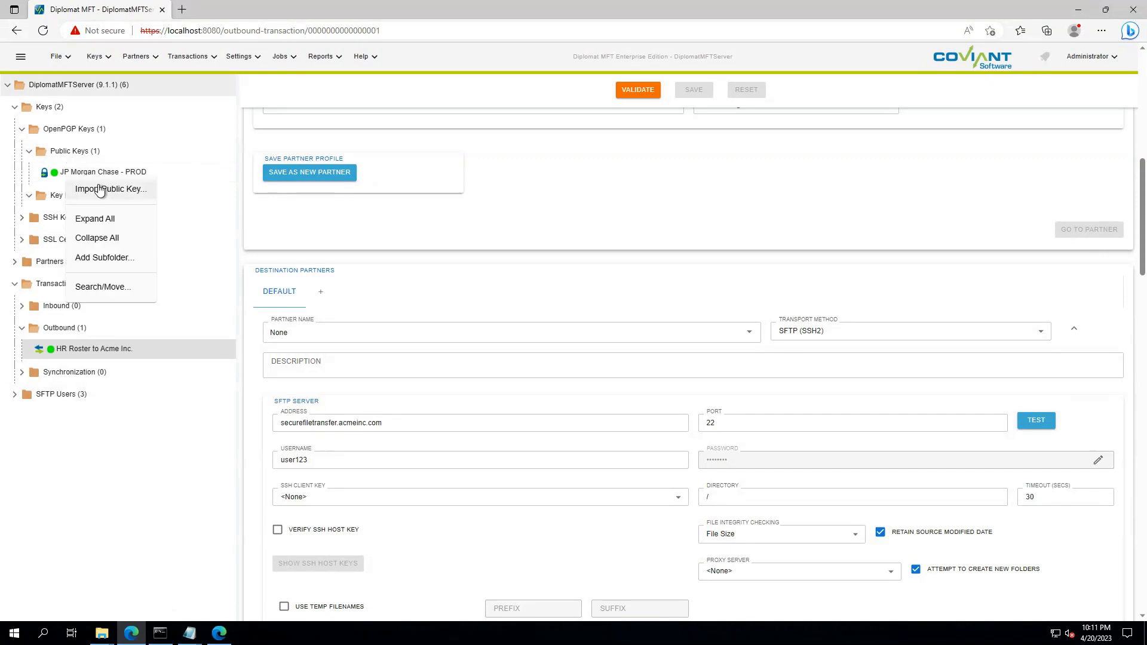
{"action": "left_click", "coordinate": [110, 188]}
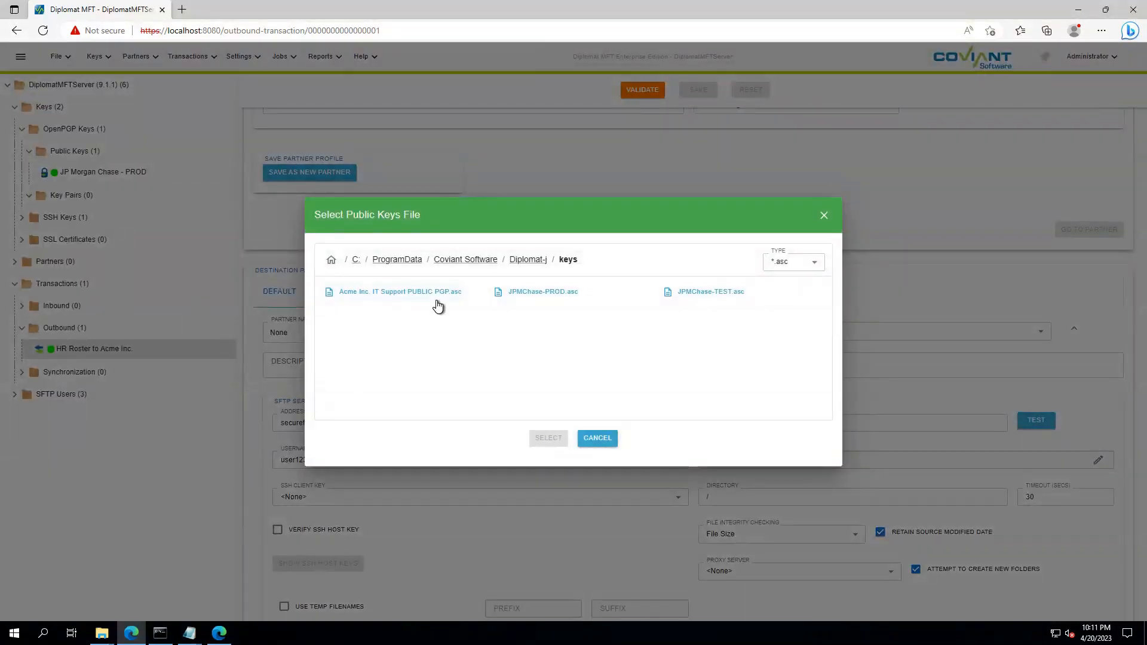
{"action": "mouse_move", "coordinate": [489, 279]}
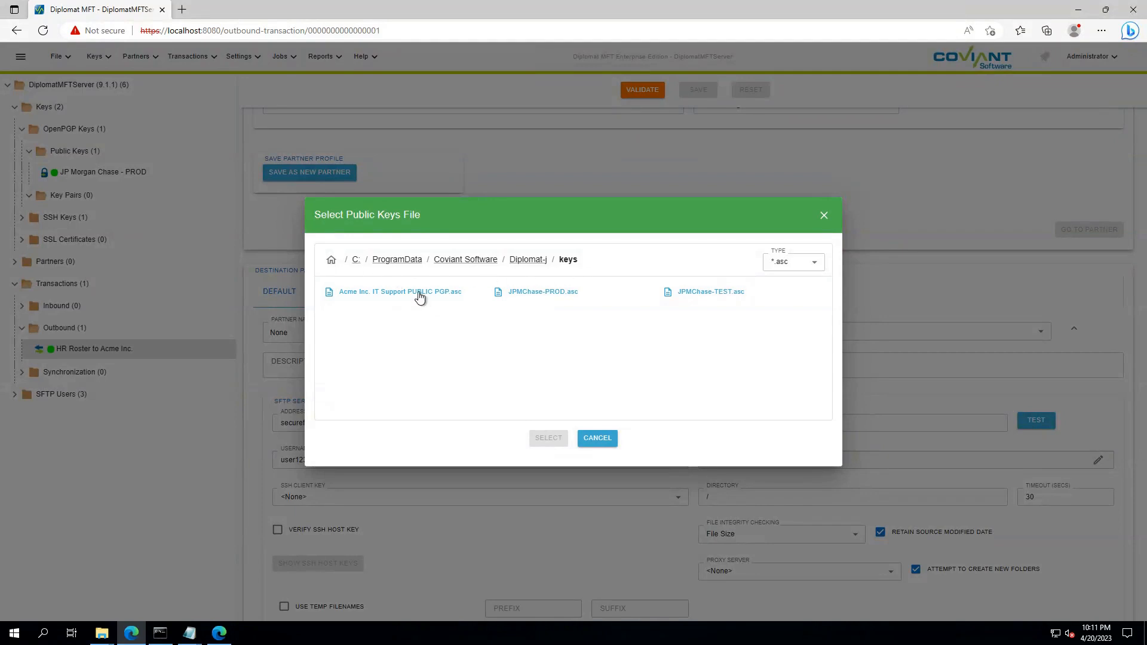
{"action": "left_click", "coordinate": [596, 437]}
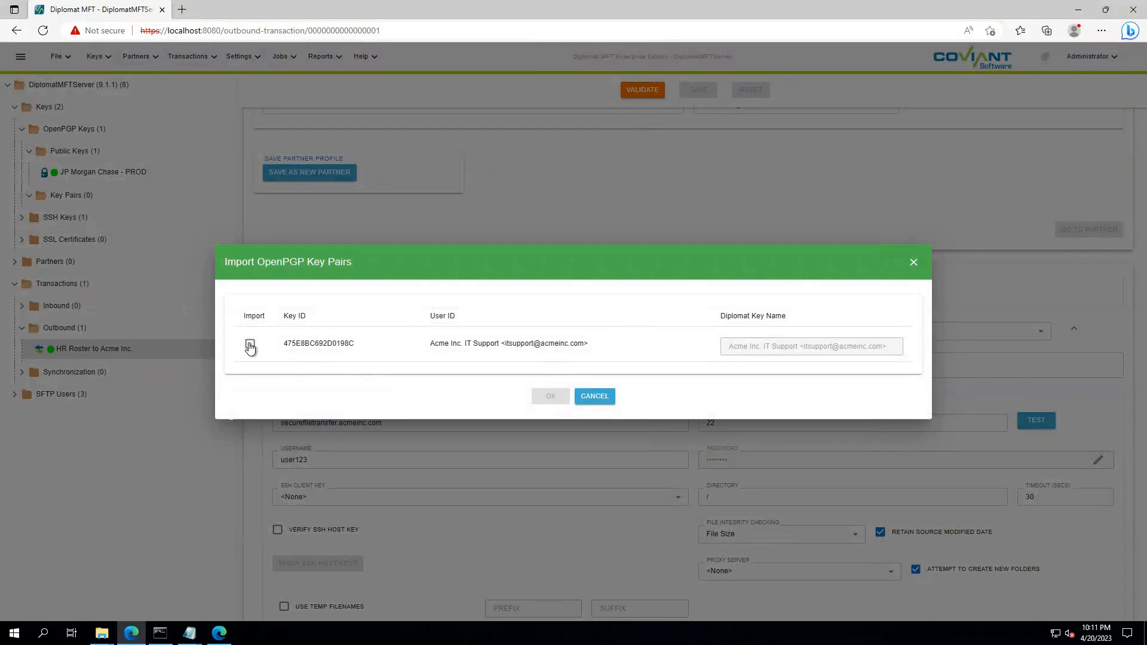
Import the checked key under the name Acme Inc. Public PGP Key
{"action": "left_click", "coordinate": [249, 342]}
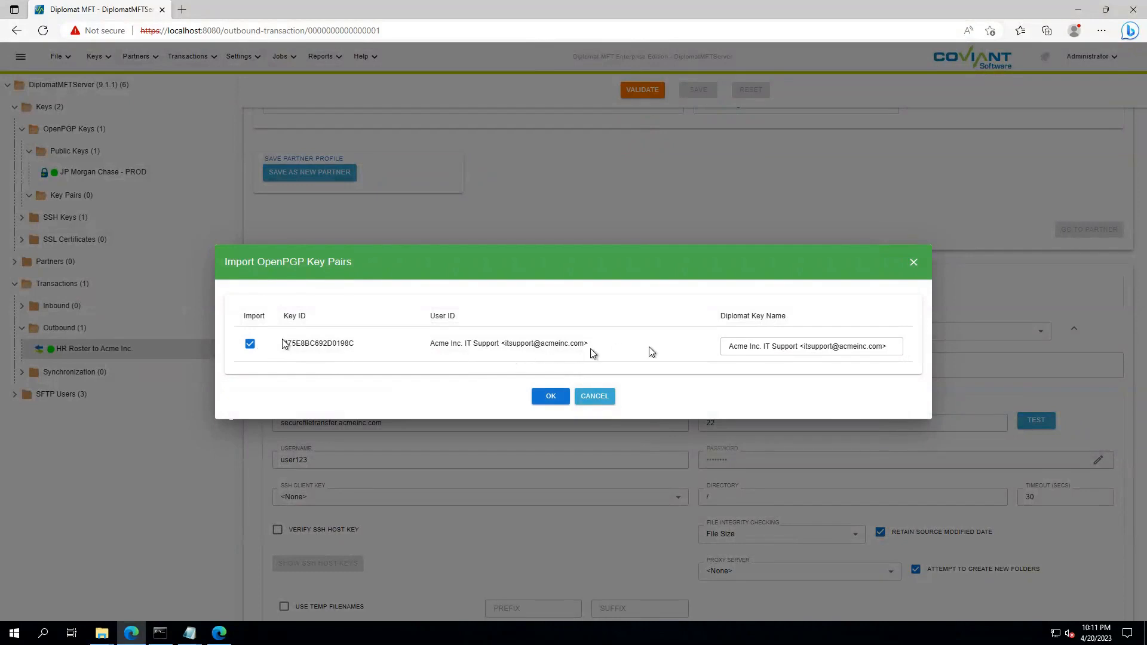
{"action": "double_click", "coordinate": [782, 347]}
{"action": "type", "text": "Acme Inc. Public PGP Key"}
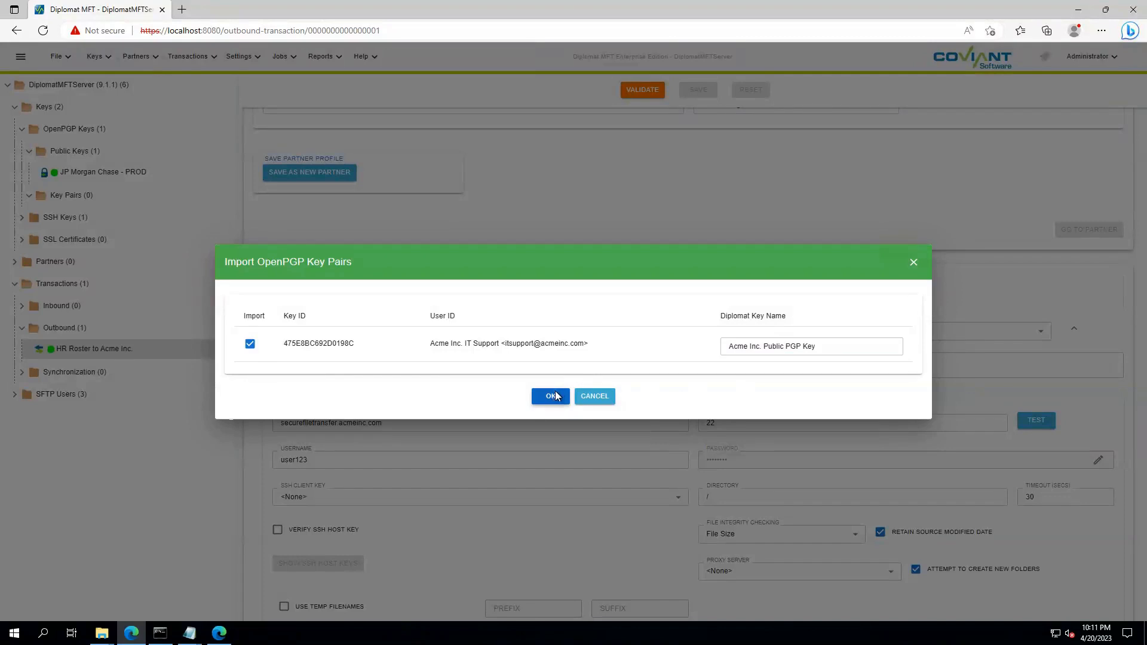
{"action": "left_click", "coordinate": [549, 396]}
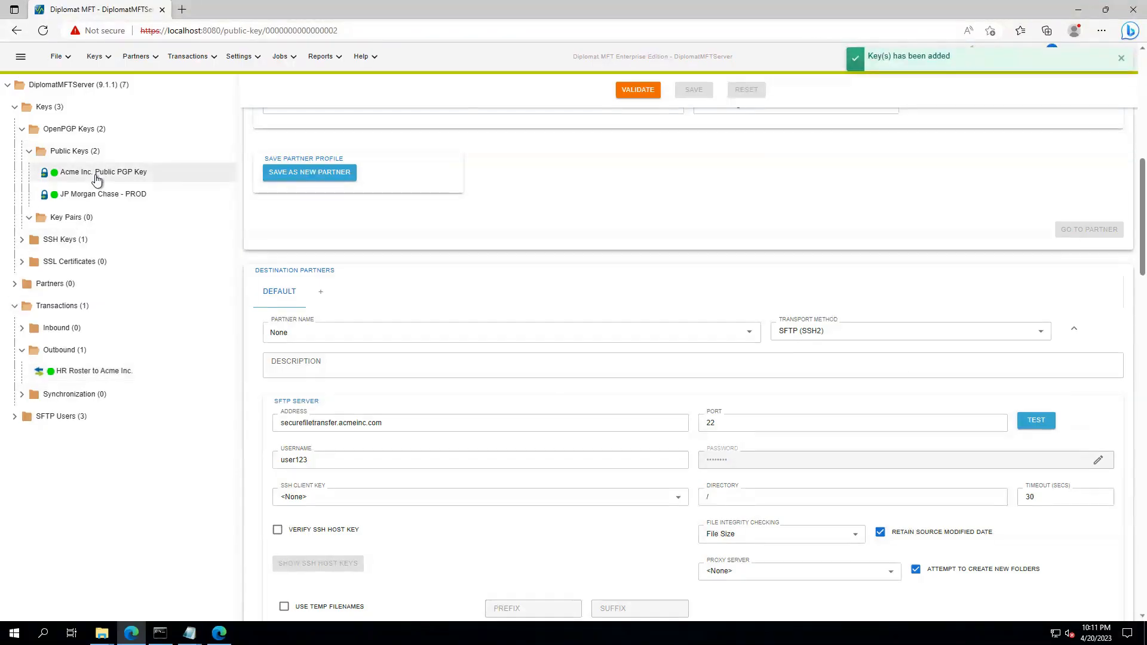
Review the imported Acme key's details, then return to the HR Roster to Acme Inc. transaction
{"action": "left_click", "coordinate": [103, 171]}
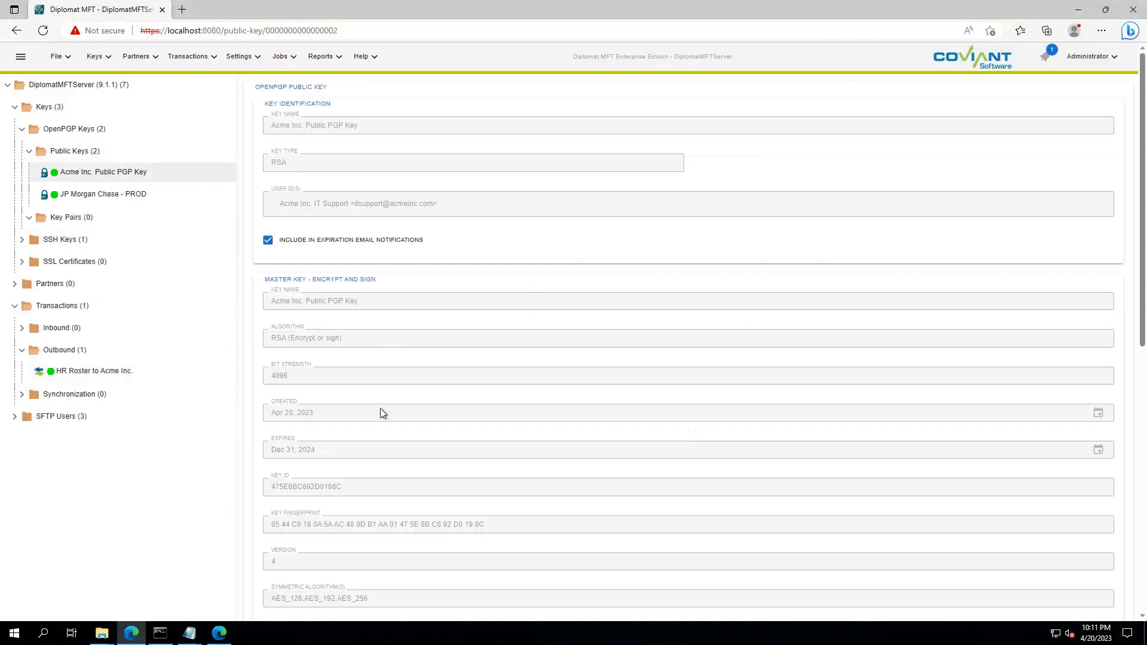
{"action": "mouse_move", "coordinate": [93, 371]}
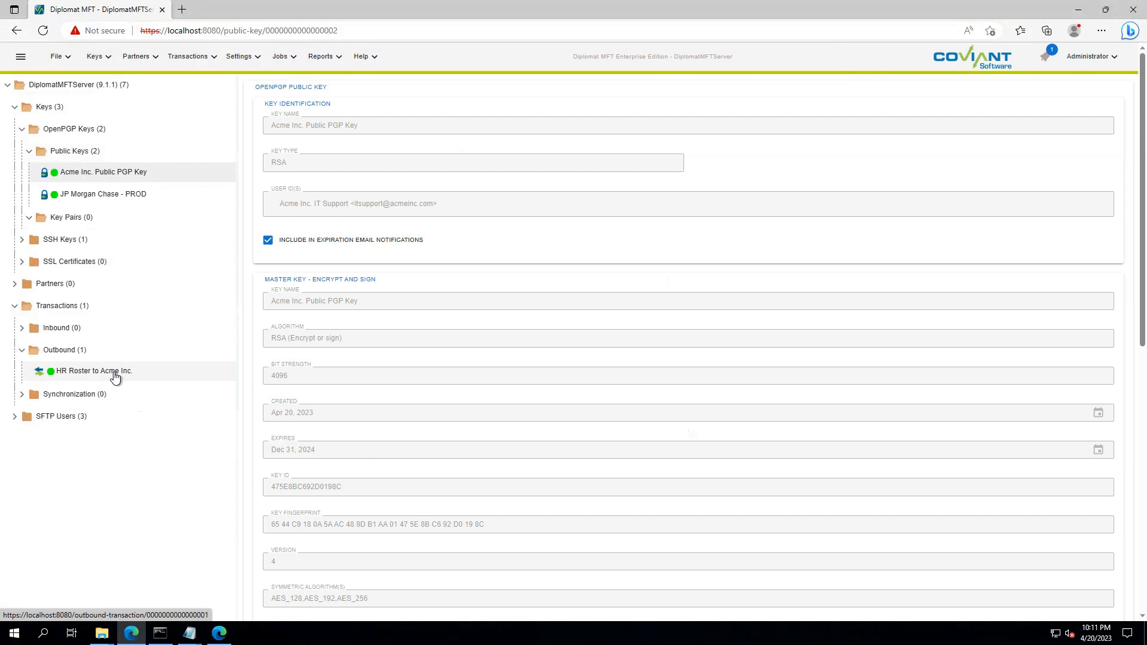
{"action": "left_click", "coordinate": [94, 370]}
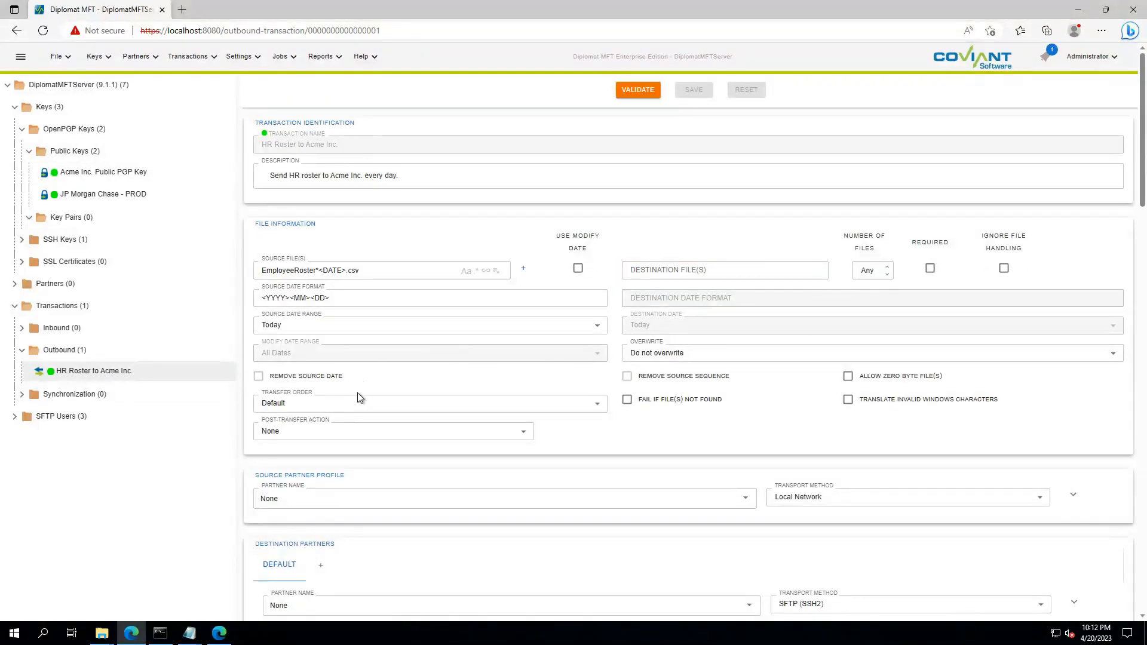
Enable encryption with the Acme Inc. Public PGP Key under File Handling and save the transaction
{"action": "scroll", "scroll_direction": "down", "scroll_amount": 3}
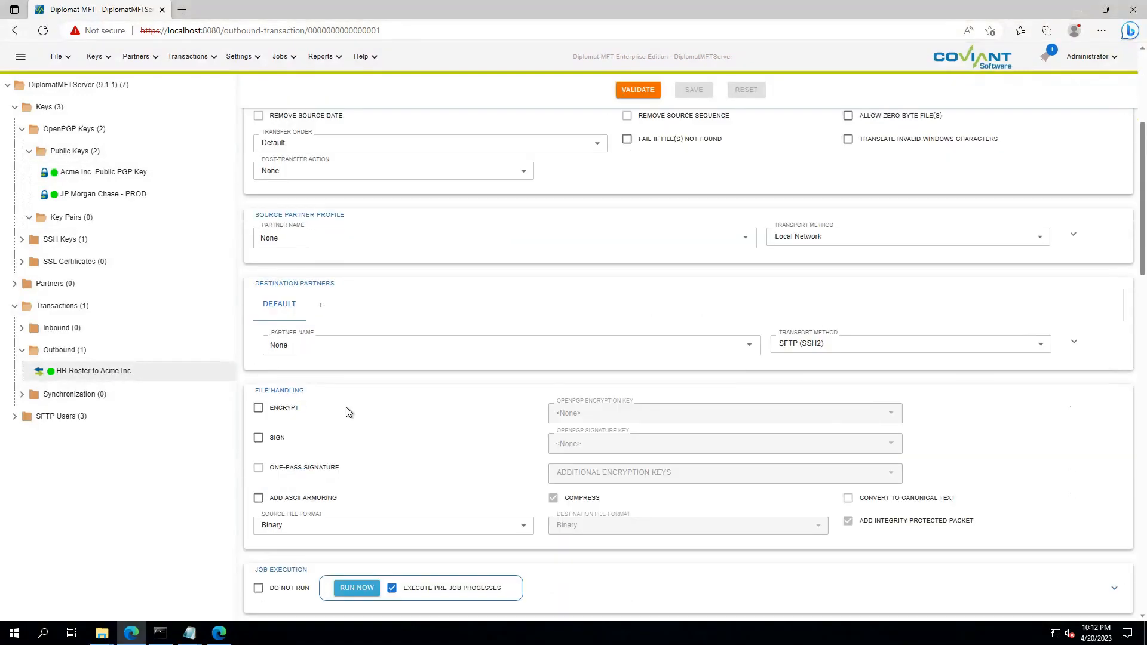
{"action": "scroll", "scroll_direction": "down", "scroll_amount": 3}
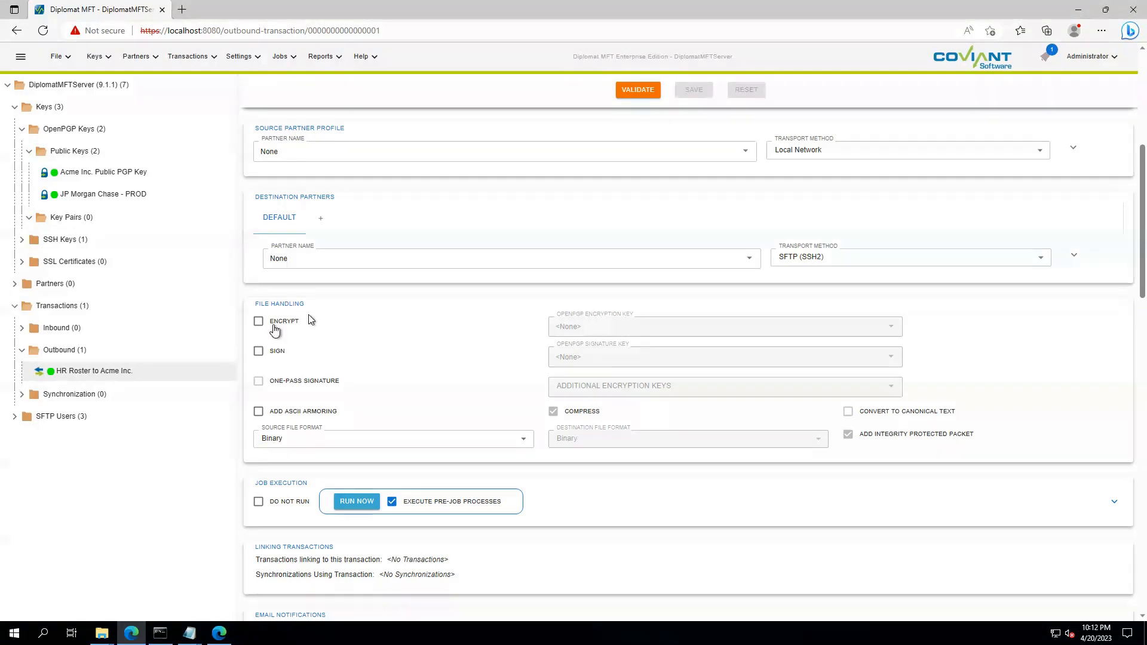
{"action": "left_click", "coordinate": [258, 320]}
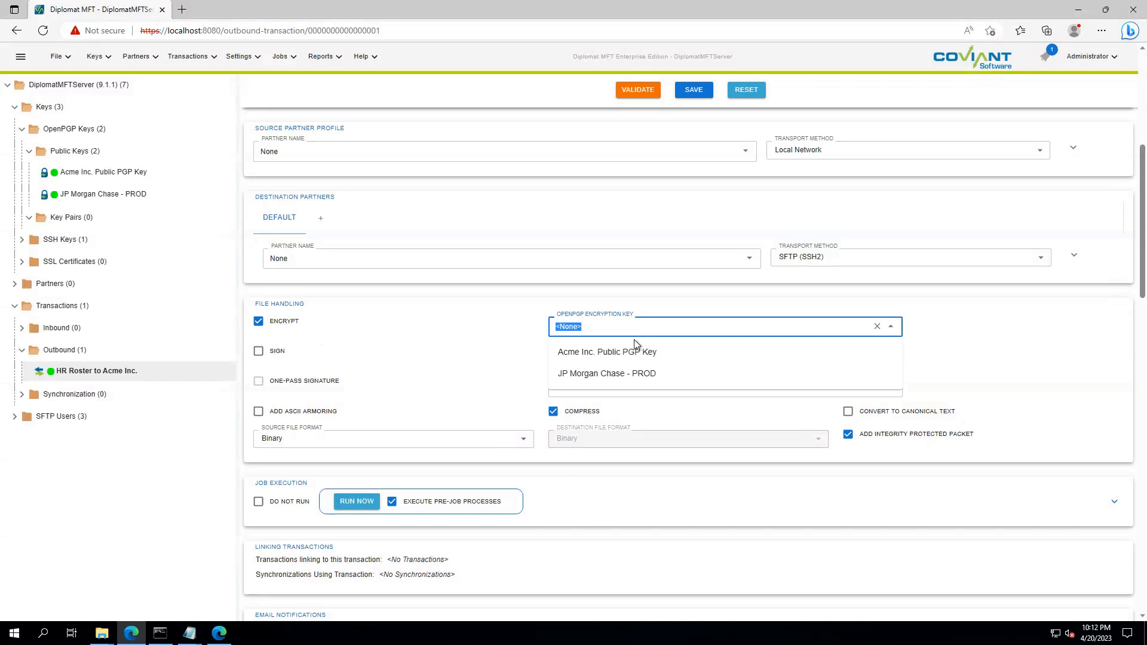
{"action": "mouse_move", "coordinate": [609, 357]}
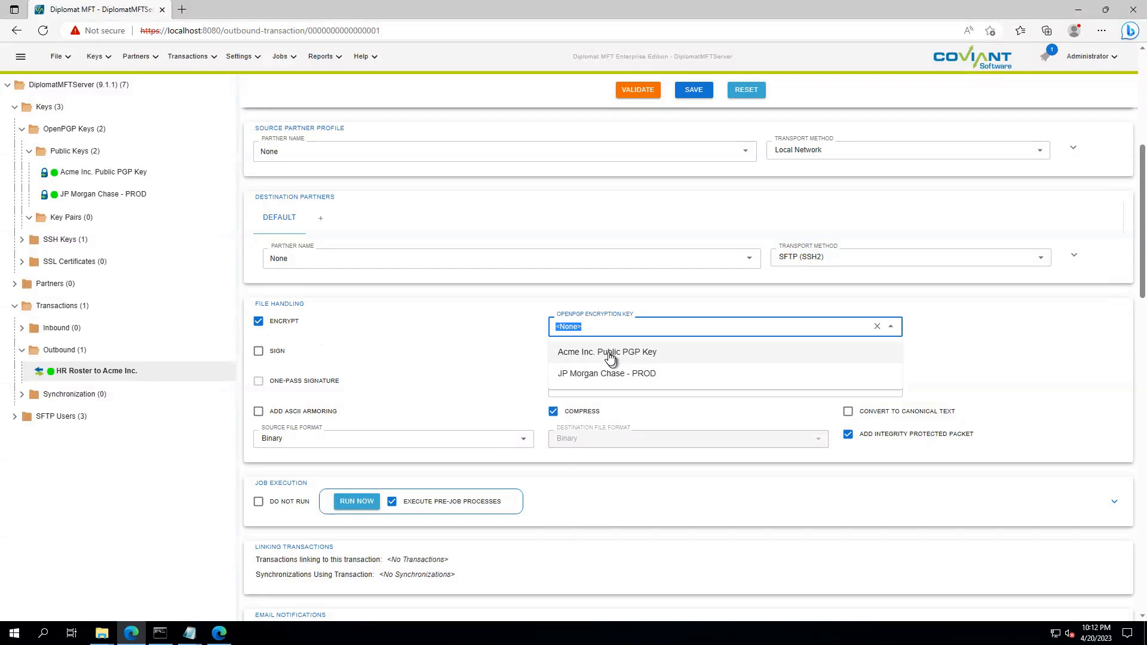
{"action": "mouse_move", "coordinate": [646, 358]}
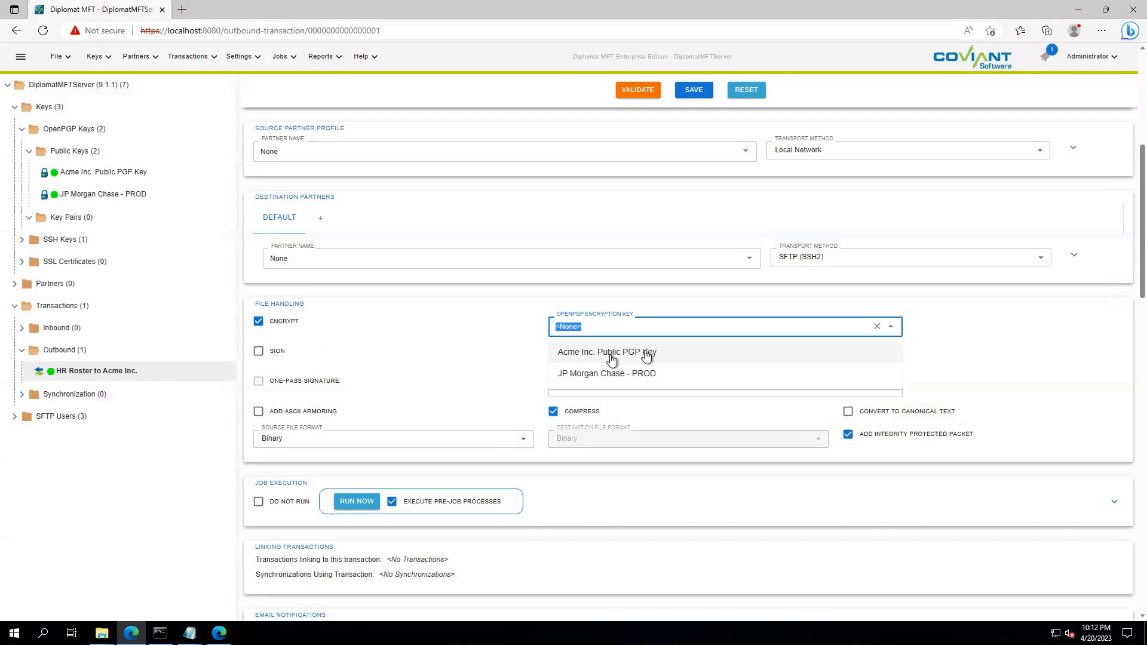
{"action": "left_click", "coordinate": [607, 351]}
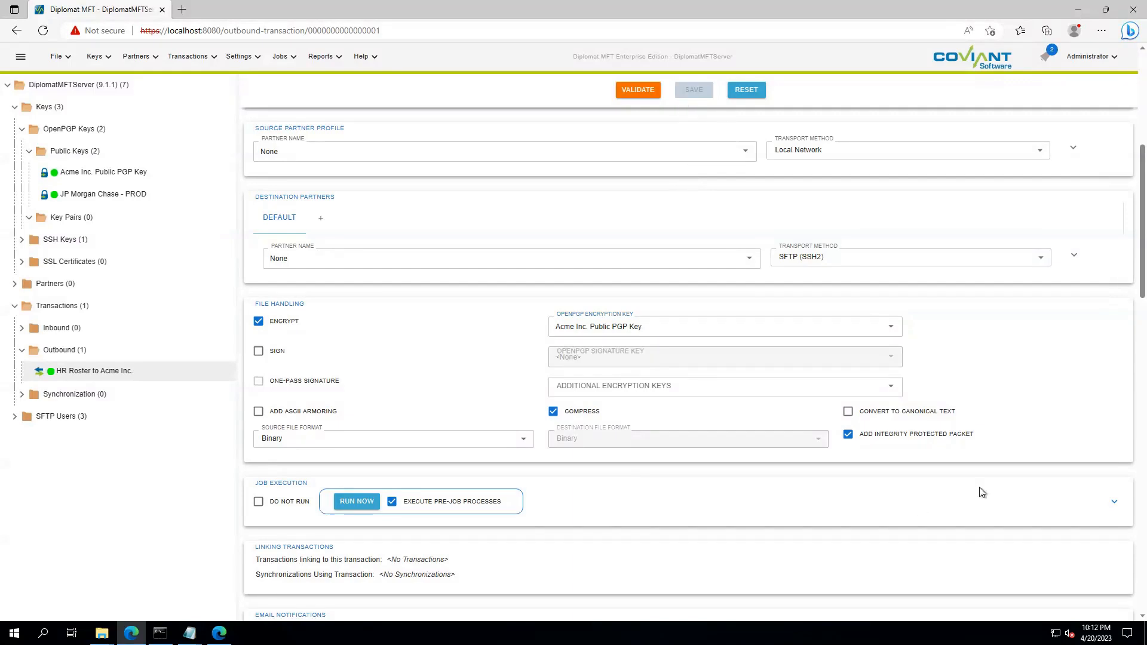
{"action": "left_click", "coordinate": [692, 89]}
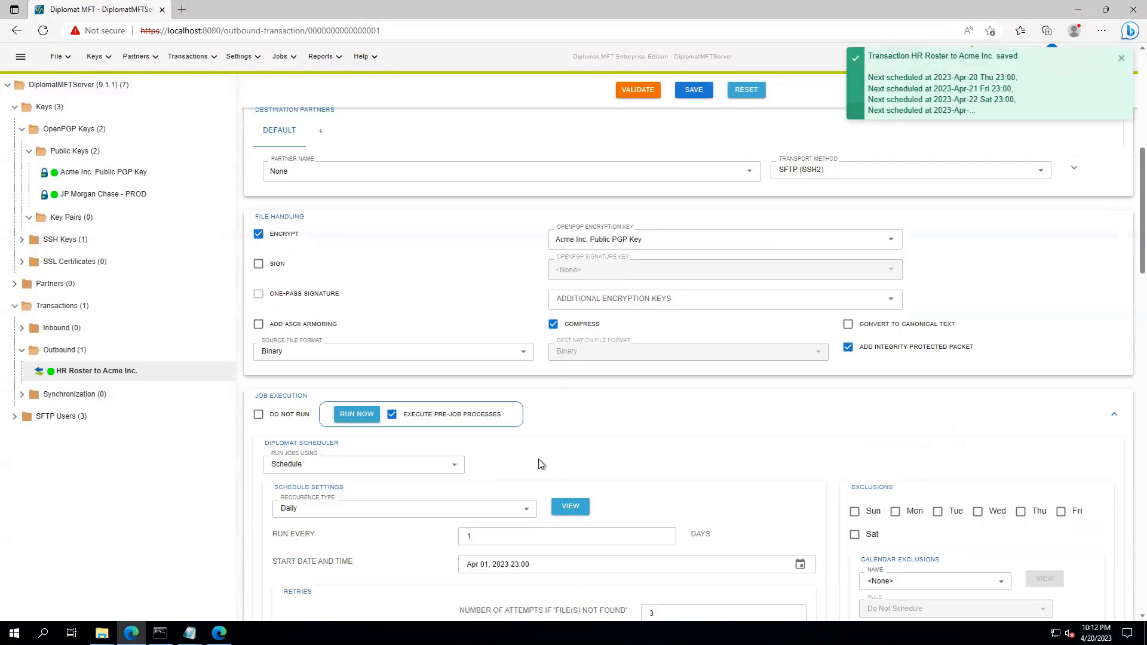
{"action": "scroll", "scroll_direction": "down", "scroll_amount": 3}
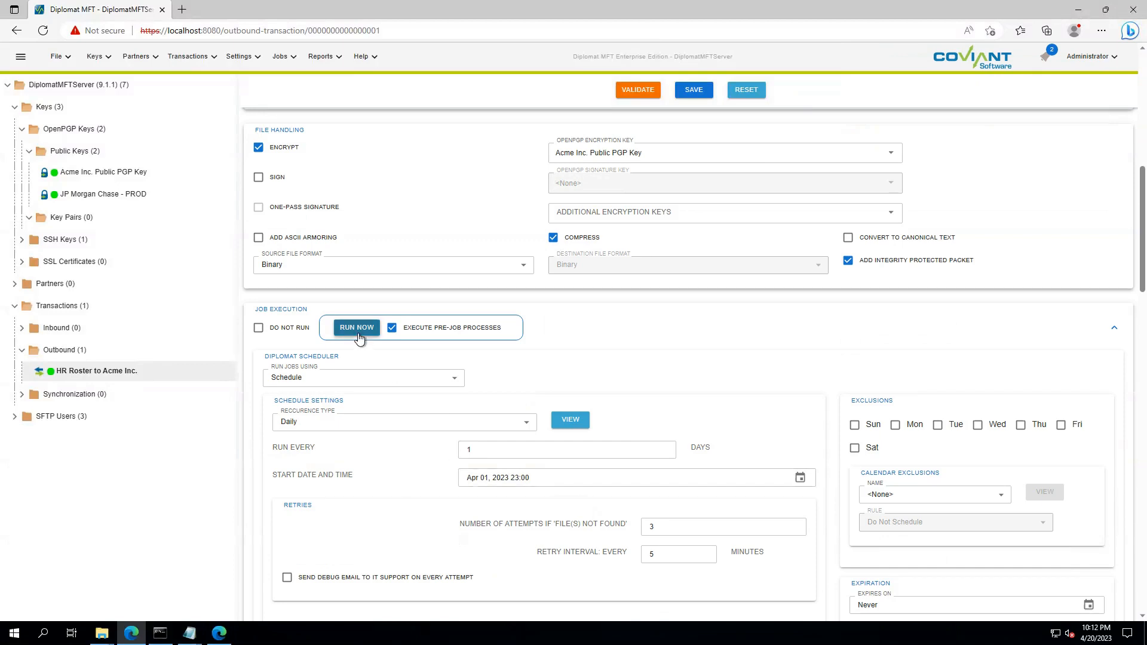
{"action": "mouse_move", "coordinate": [303, 162]}
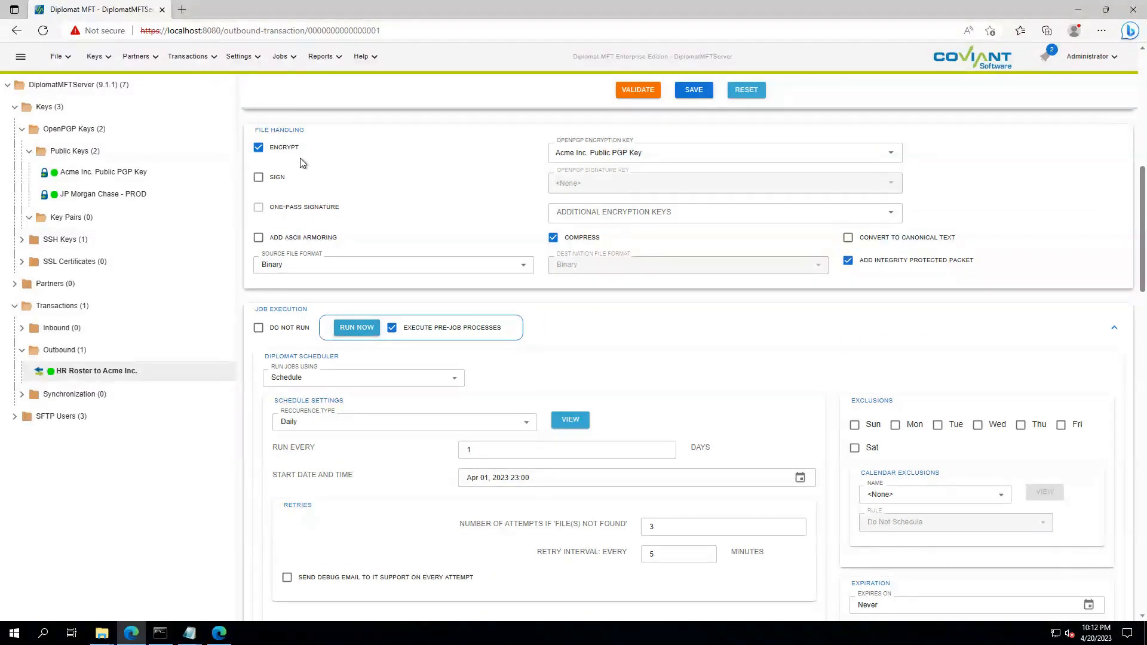
{"action": "mouse_move", "coordinate": [375, 243]}
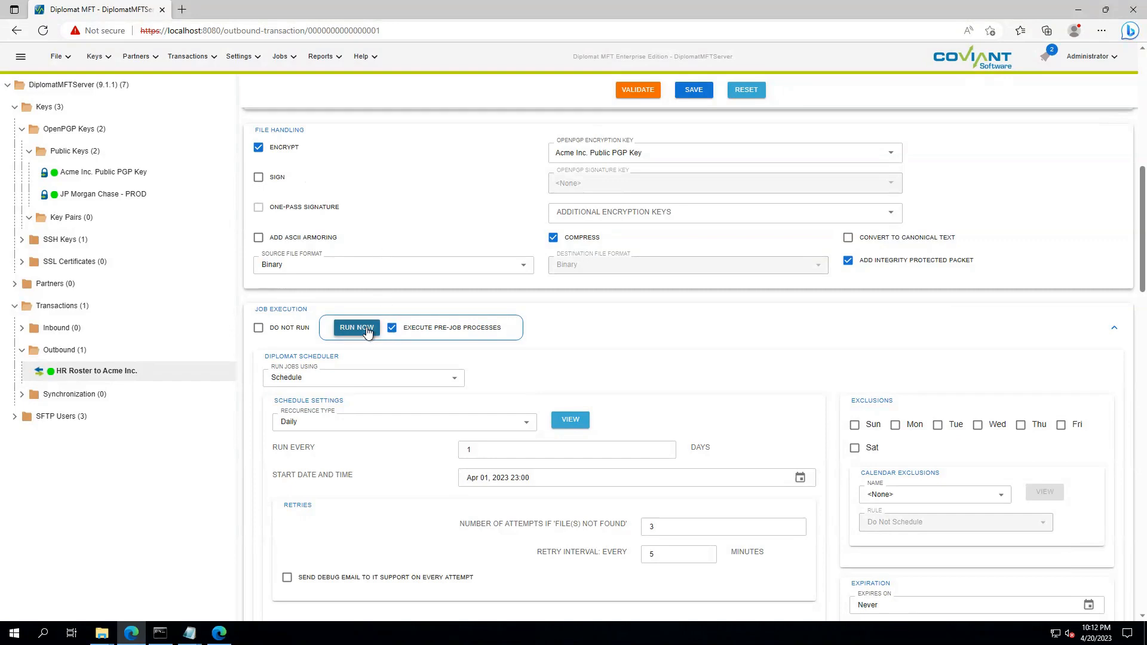
{"action": "mouse_move", "coordinate": [72, 205]}
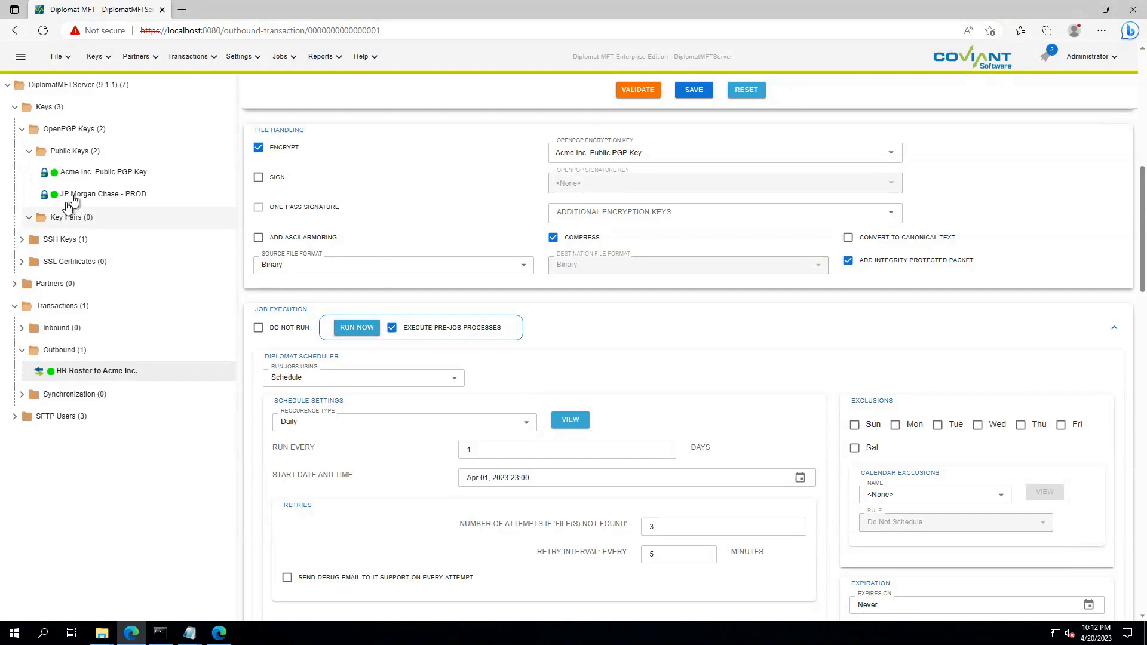
Run the transaction now, confirm the encrypted roster file was delivered, and dismiss the log
{"action": "left_click", "coordinate": [356, 328]}
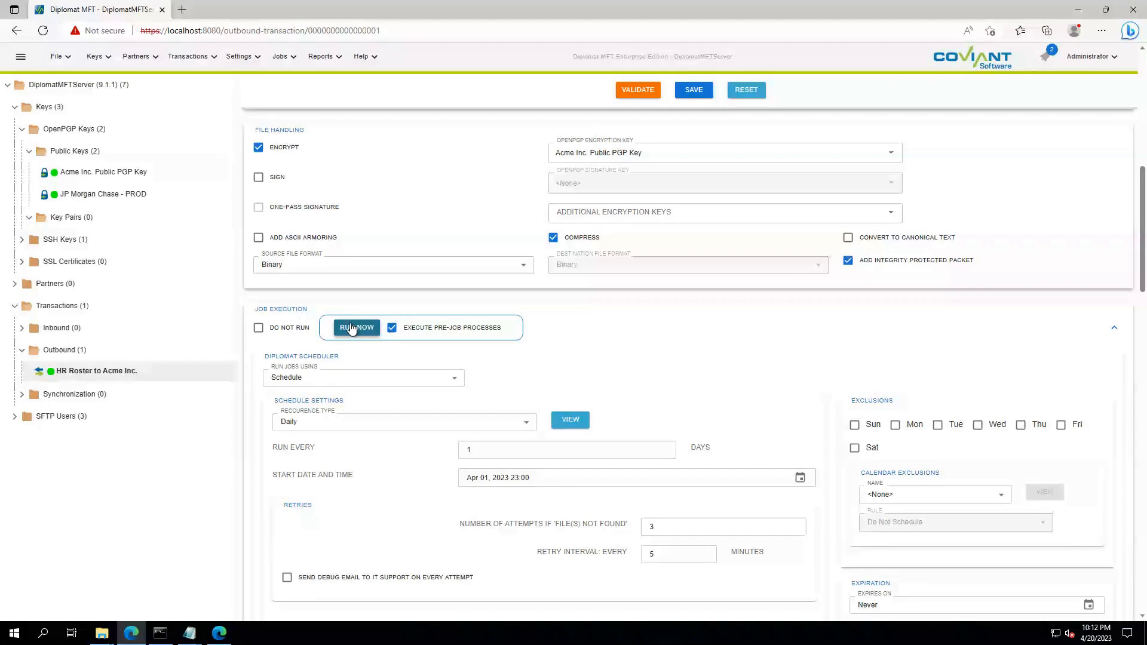
{"action": "left_click", "coordinate": [357, 327]}
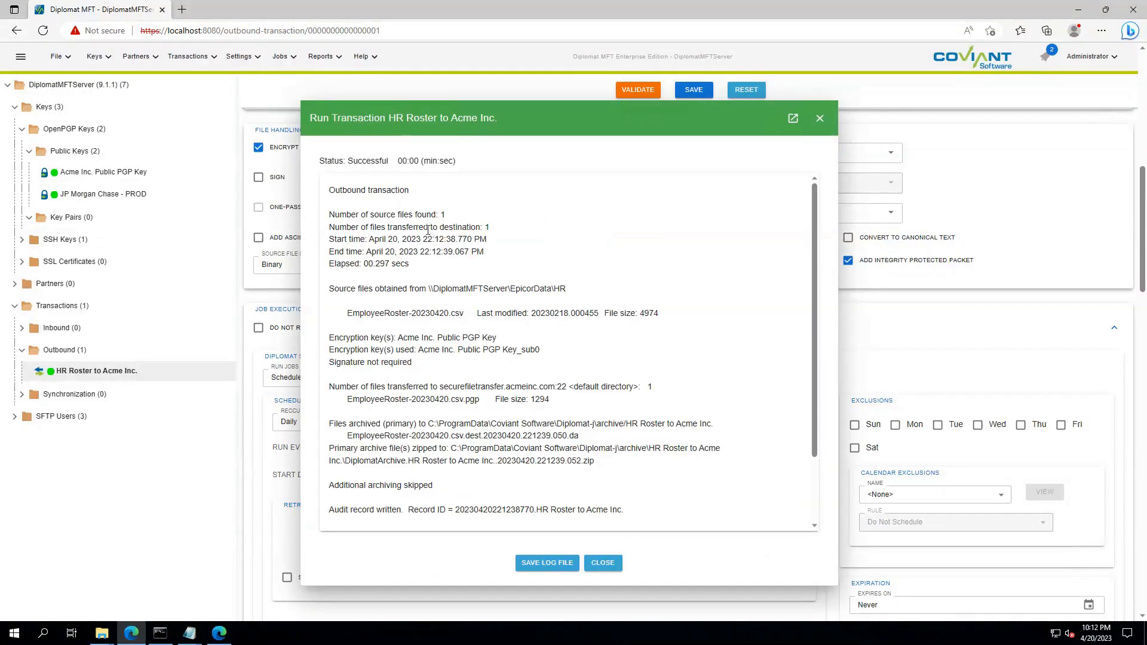
{"action": "mouse_move", "coordinate": [367, 205]}
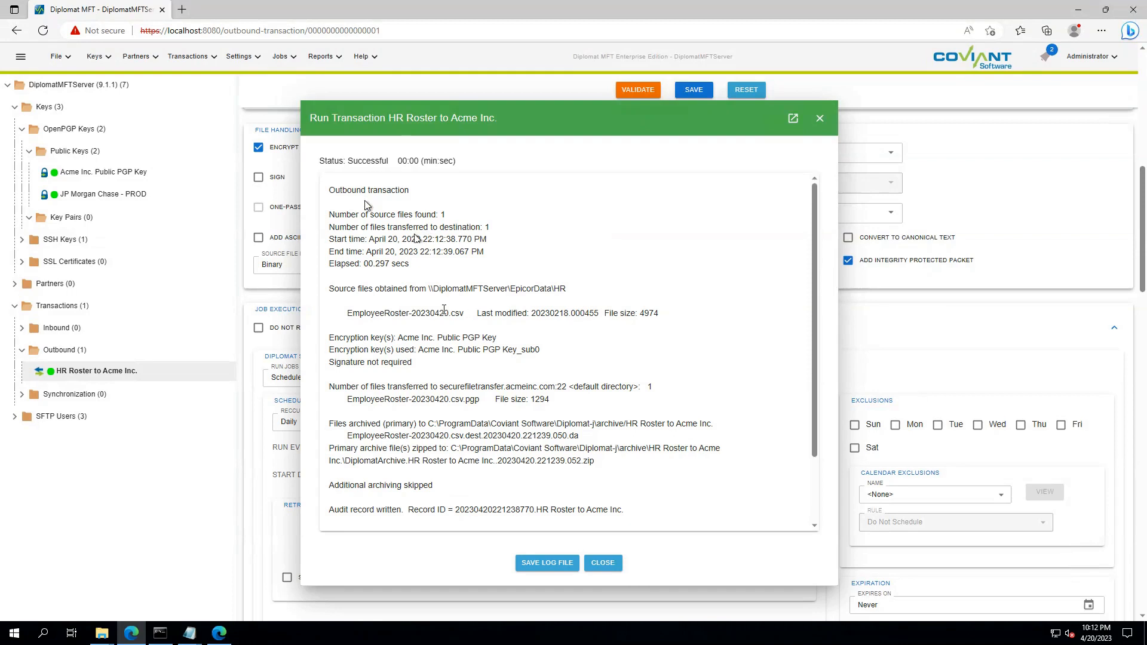
{"action": "mouse_move", "coordinate": [474, 334]}
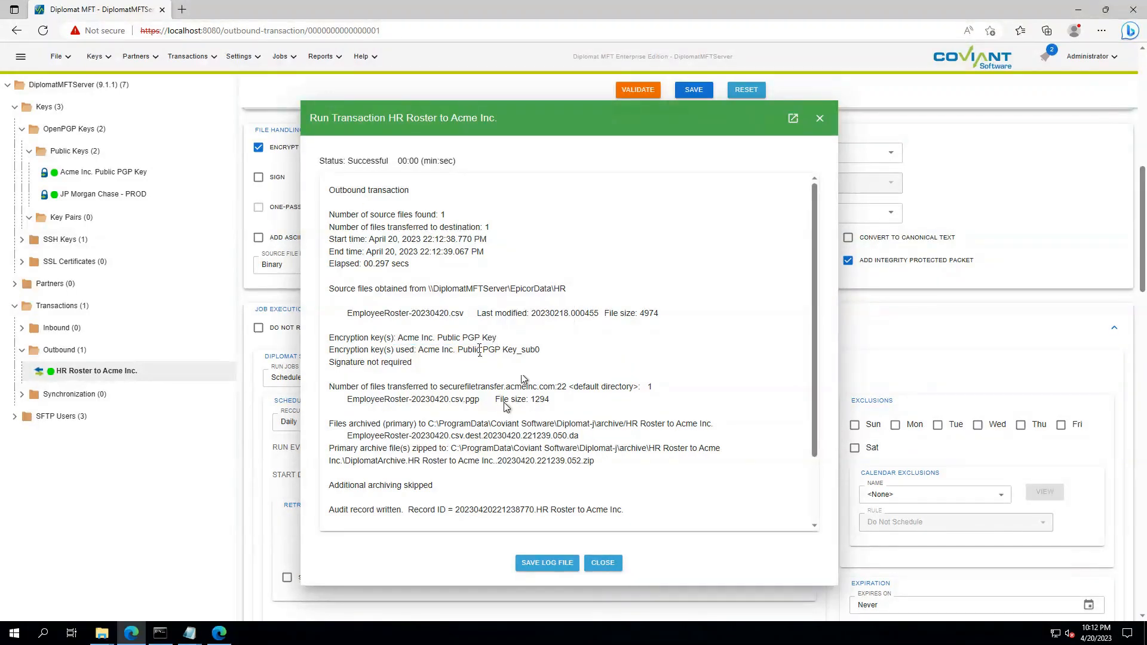
{"action": "double_click", "coordinate": [444, 399]}
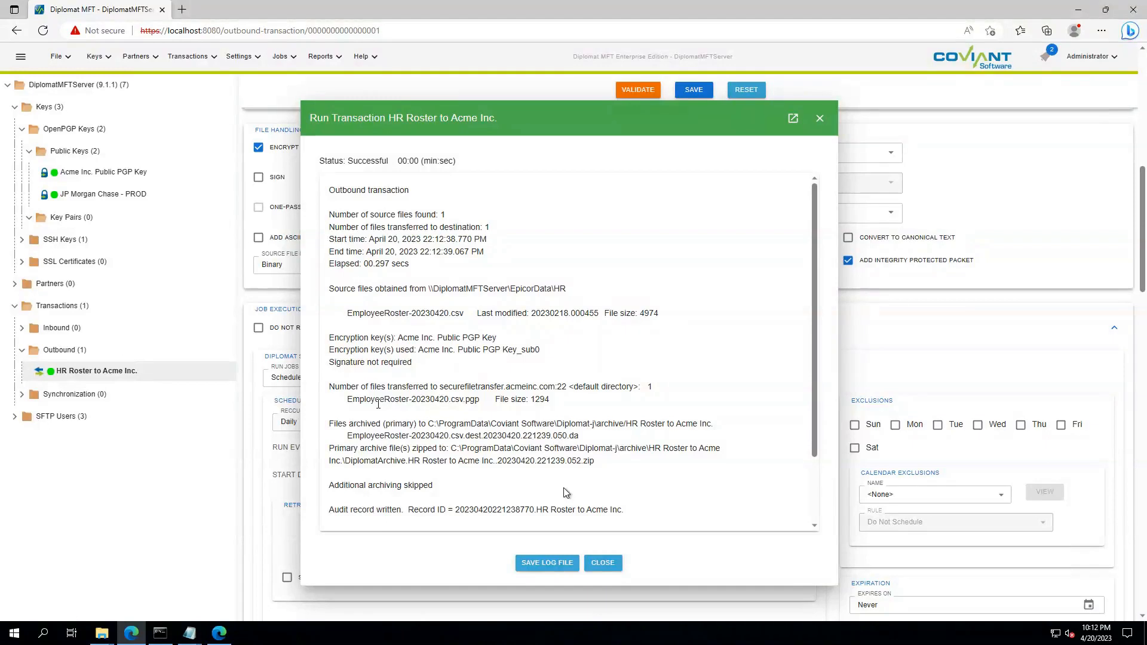
{"action": "left_click", "coordinate": [602, 563]}
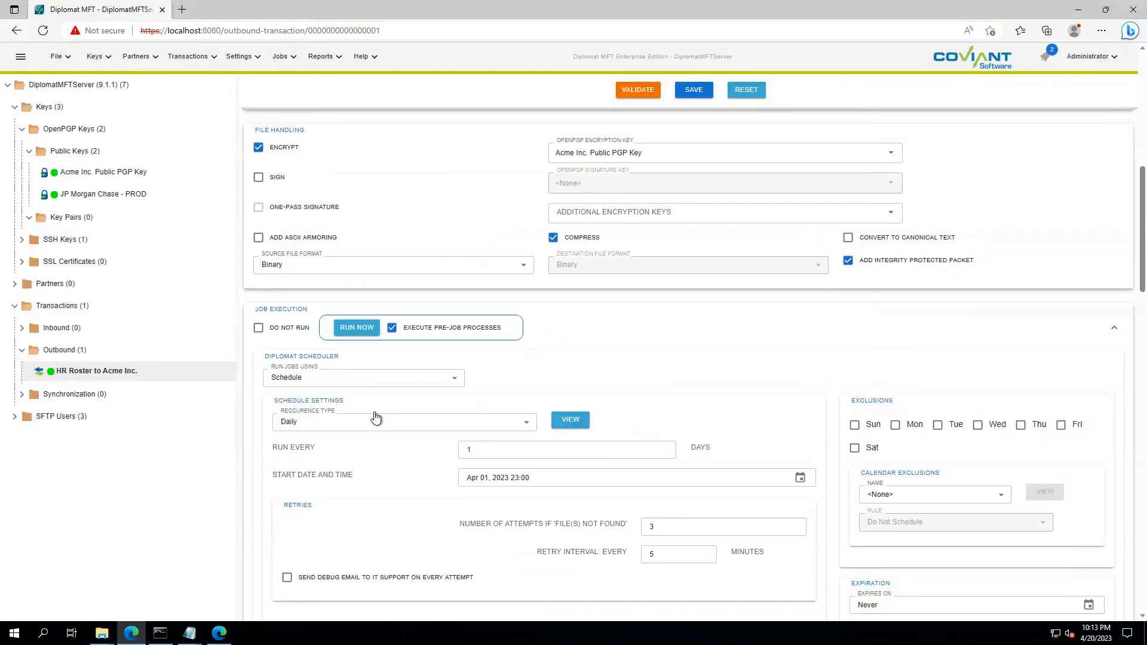